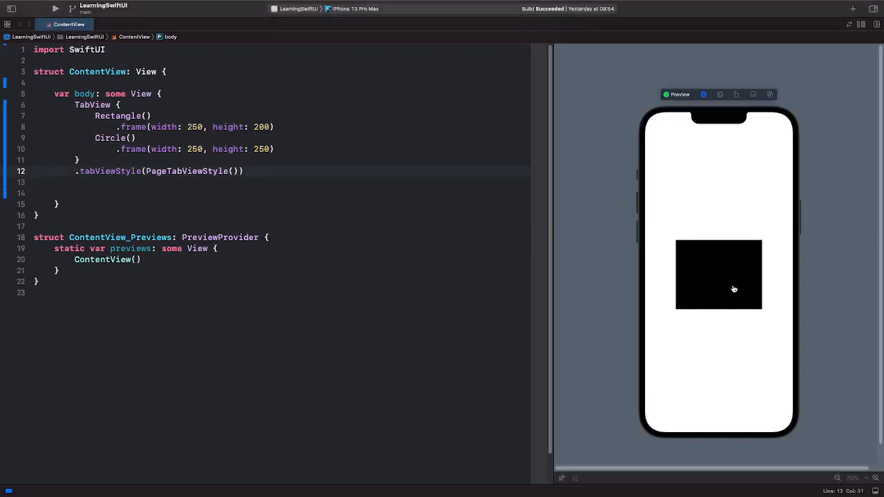
mouse_move(722, 301)
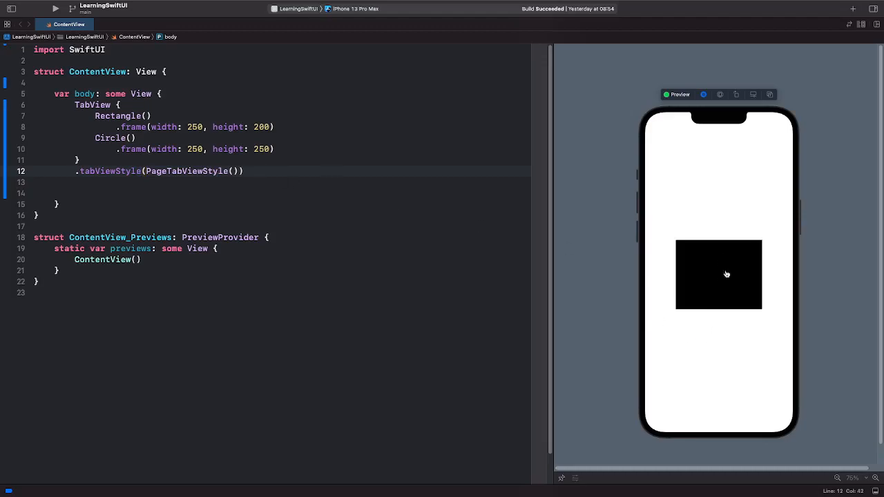
mouse_move(718, 289)
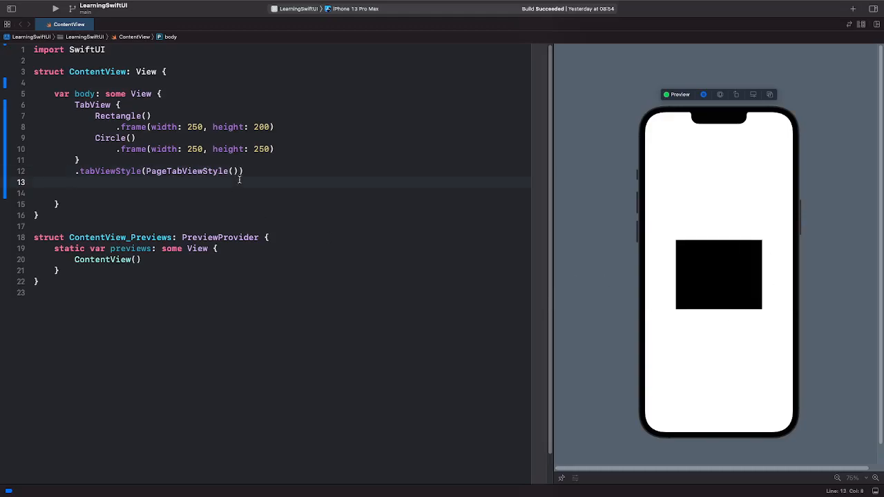
type(".indexViewStyle(style: IndexViewStyle")
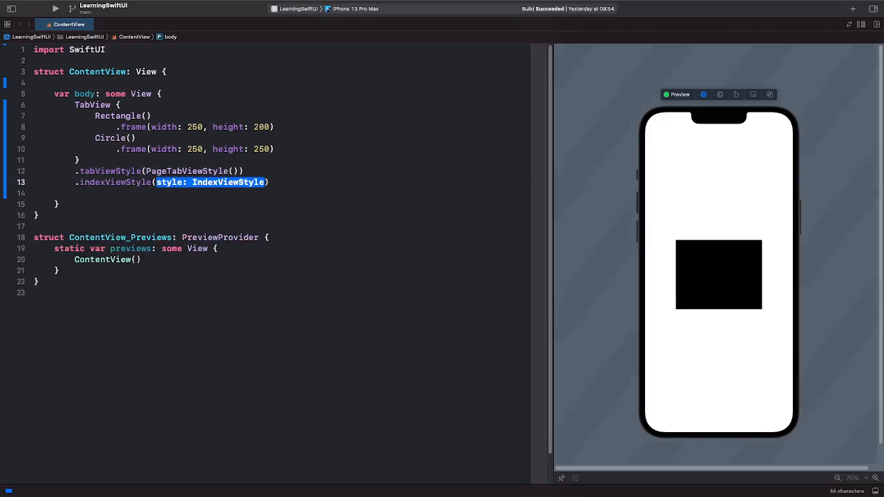
type("PageIndexViewStyle")
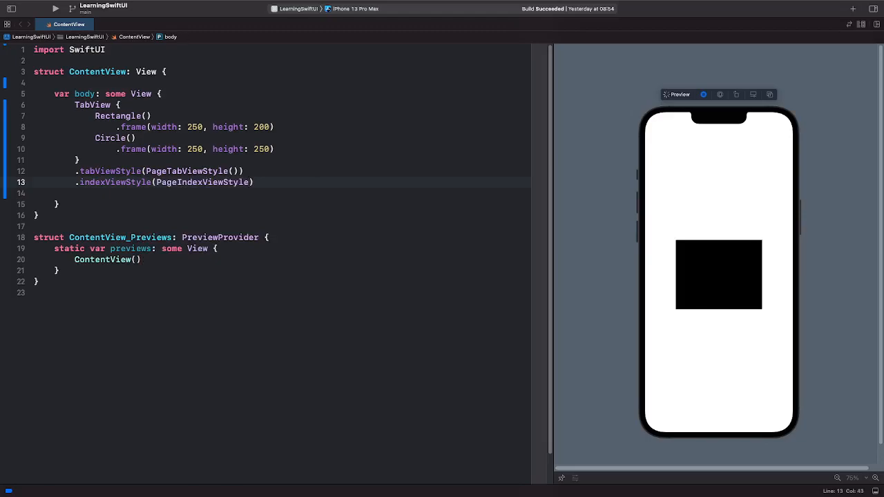
type("(backgroundDisplayMode: .always")
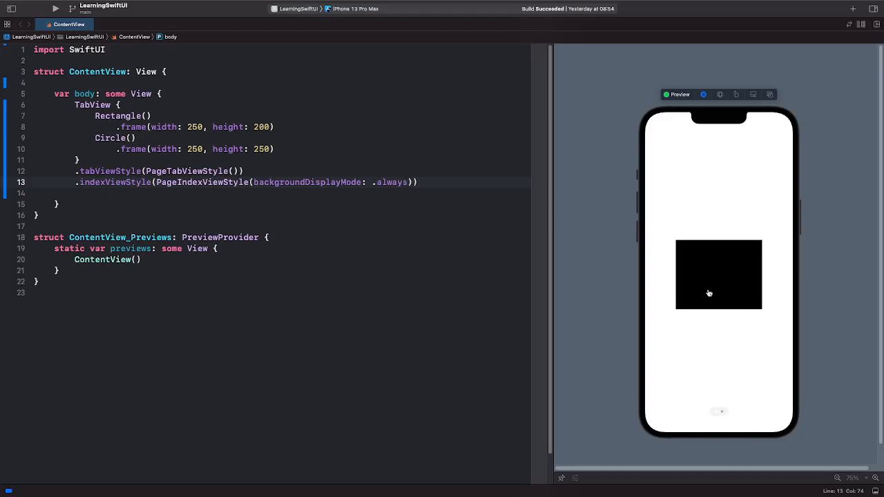
mouse_move(730, 296)
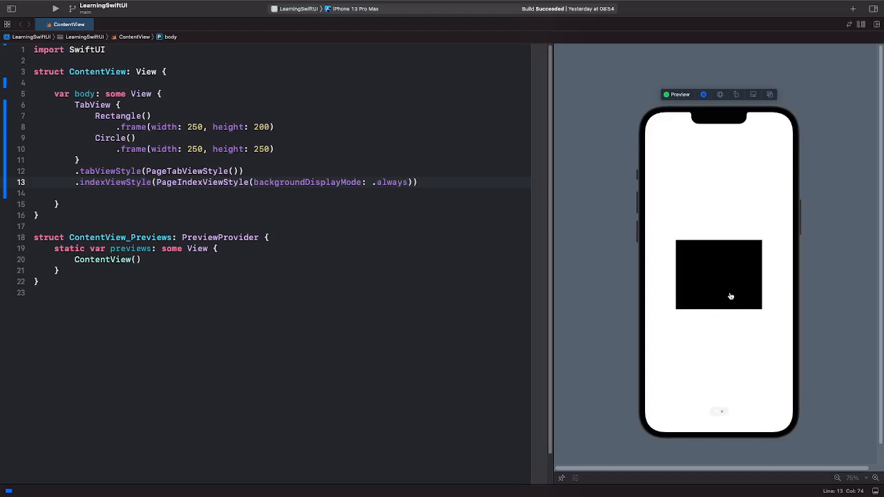